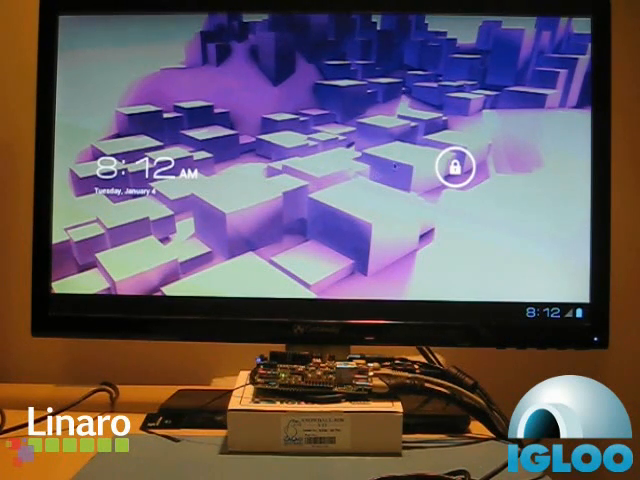
Unlock the device and reach the Settings app's Data usage page
click(452, 168)
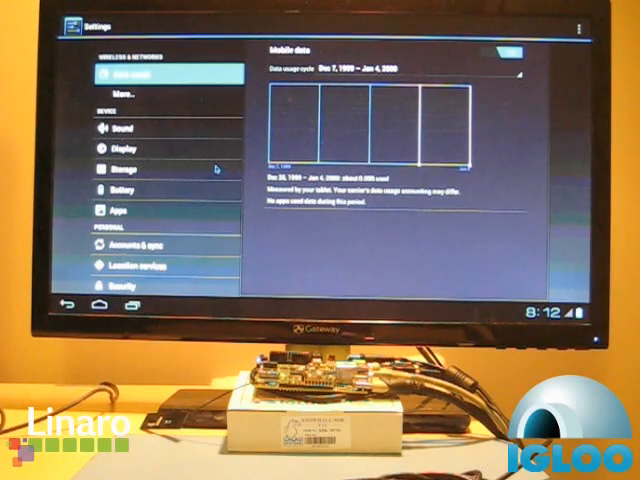
Go through Display > Wallpaper > Wallpapers to show the built-in wallpaper carousel
click(120, 148)
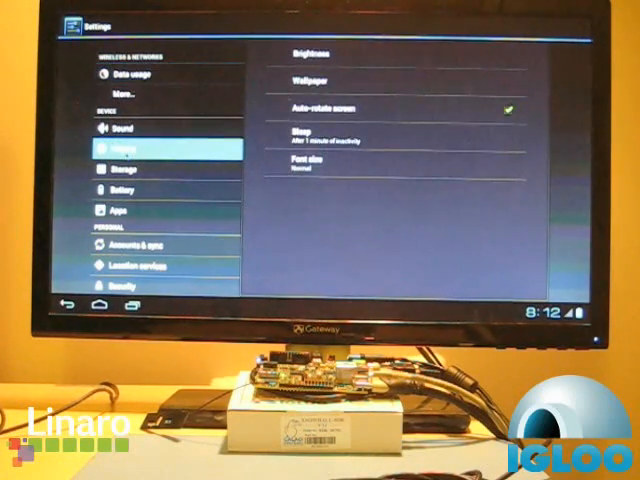
click(314, 76)
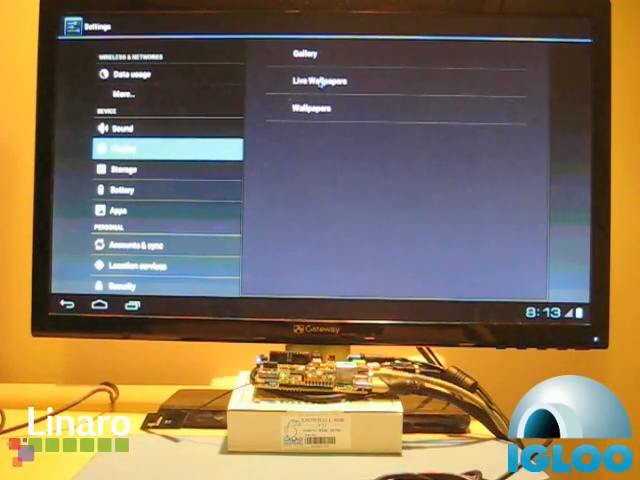
click(310, 104)
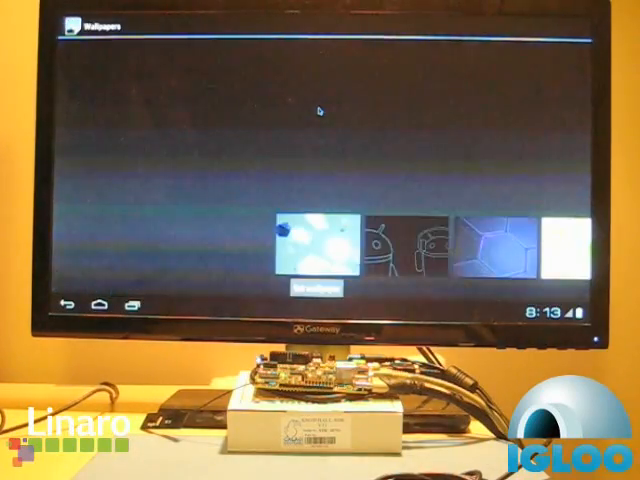